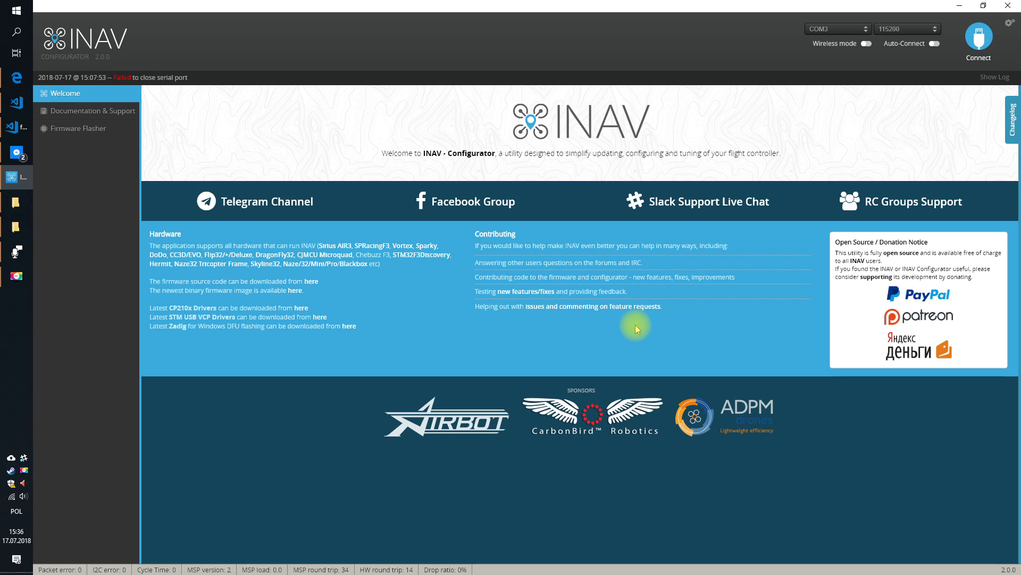
mouse_move(647, 332)
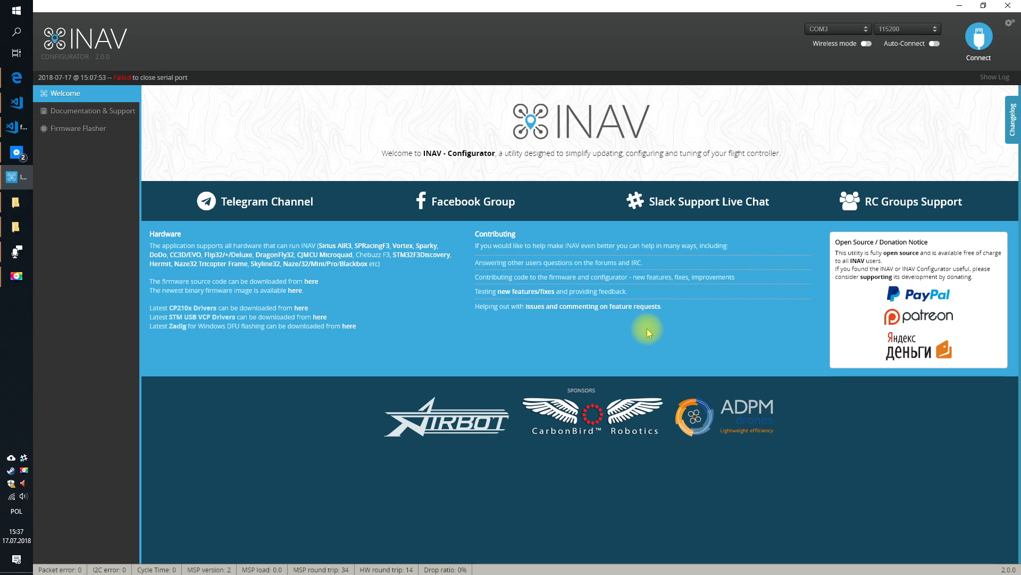
mouse_move(808, 67)
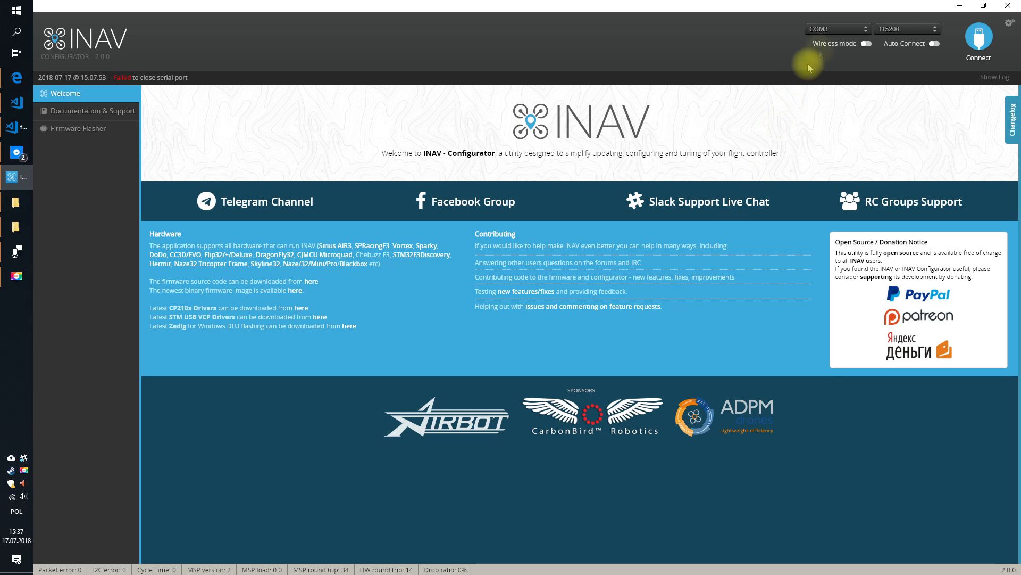
Connect to the flight controller and show the OSD settings page.
left_click(978, 36)
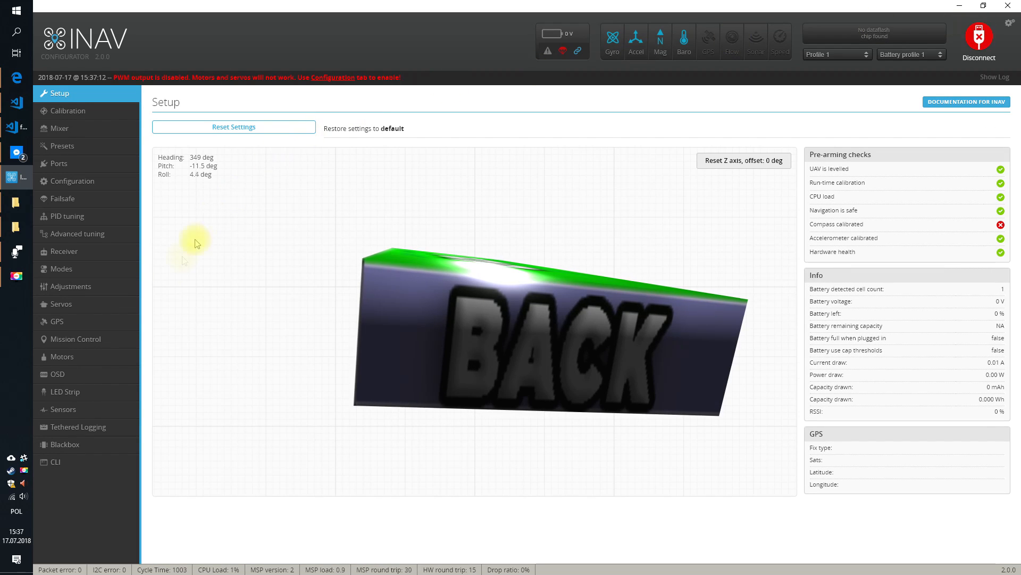
mouse_move(81, 377)
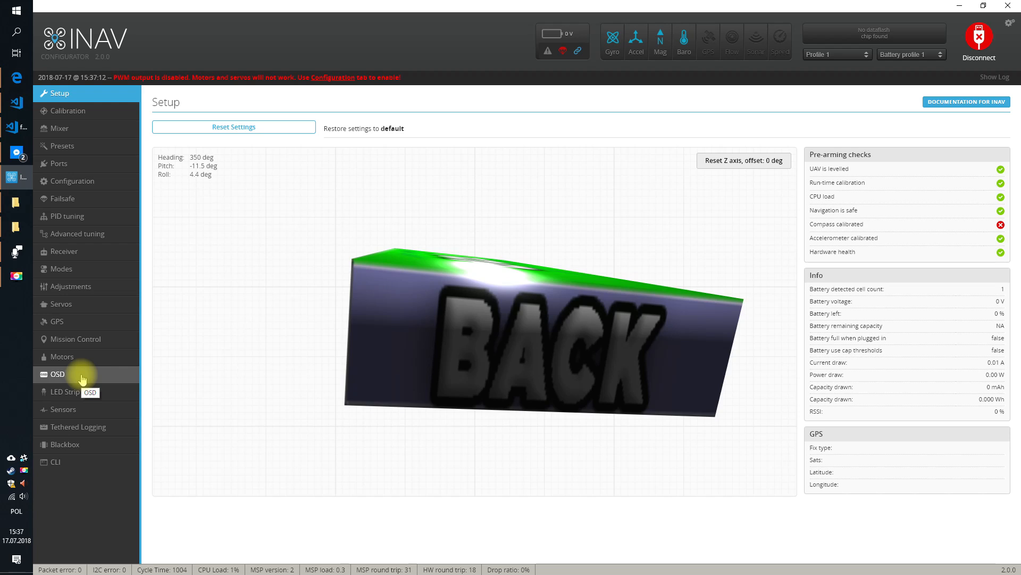
left_click(58, 373)
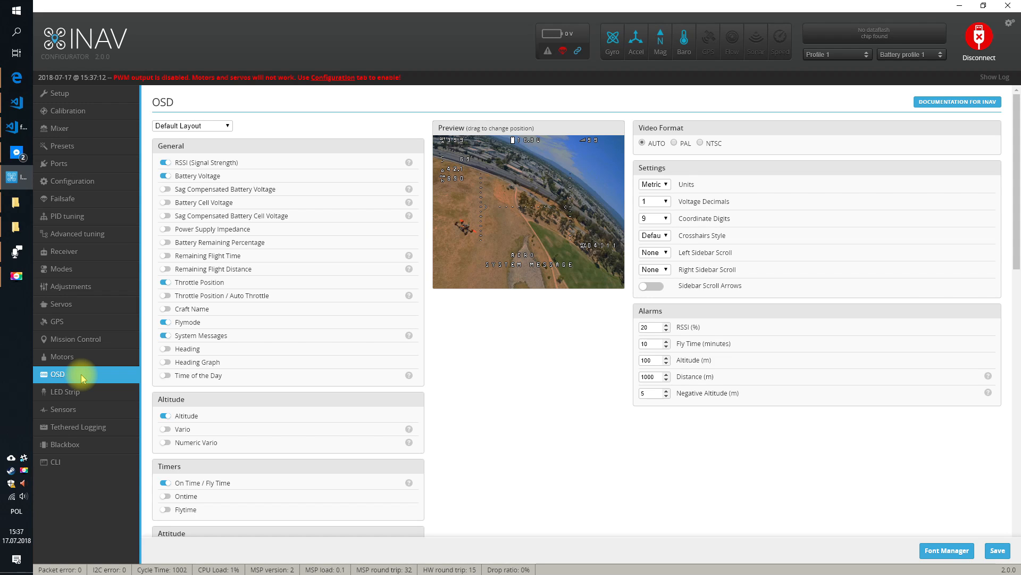
mouse_move(964, 546)
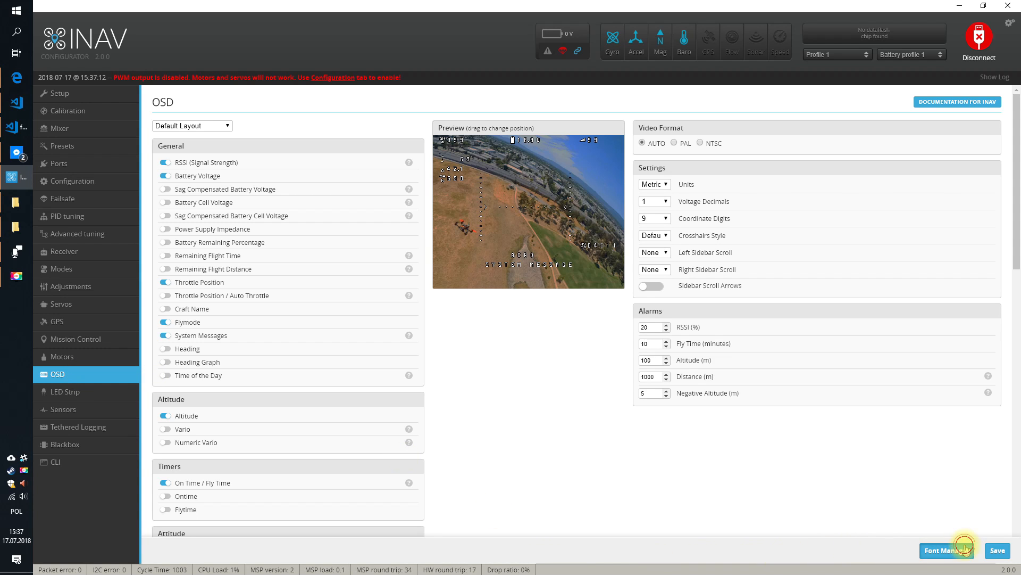
Bring up the OSD Font Manager from the OSD page.
left_click(946, 551)
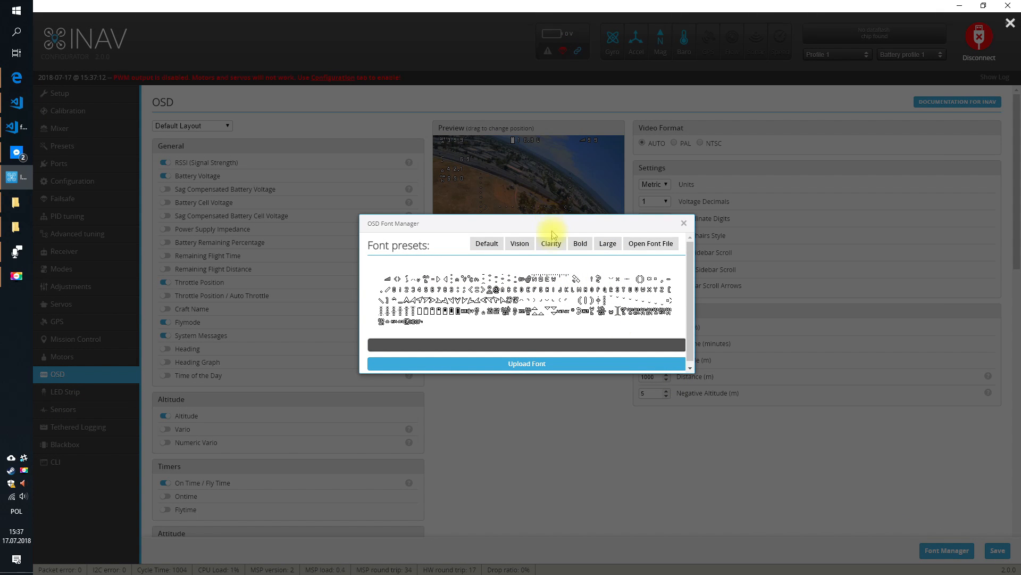
mouse_move(557, 243)
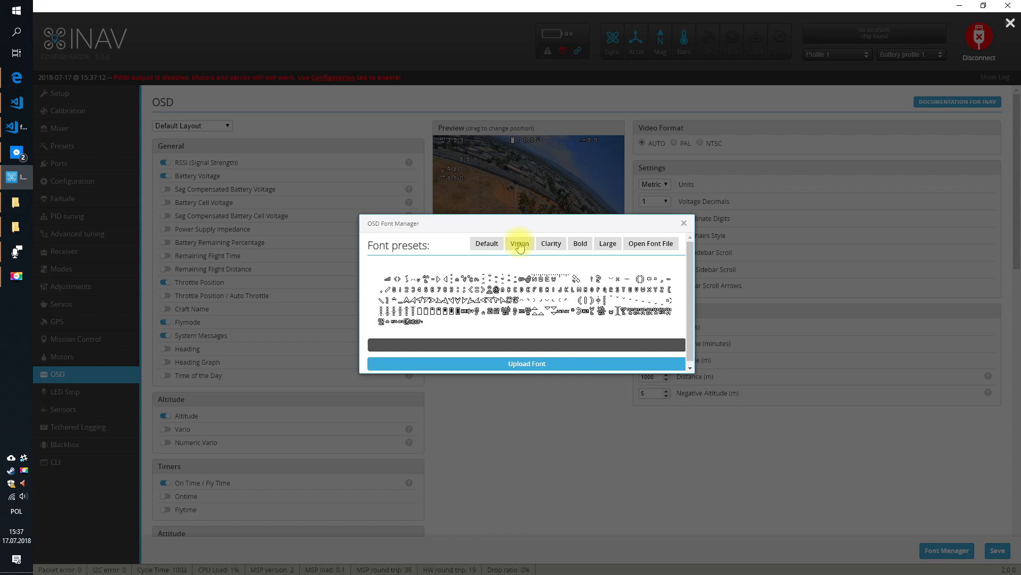
Load the Vision font preset and begin uploading it to the flight controller.
left_click(519, 243)
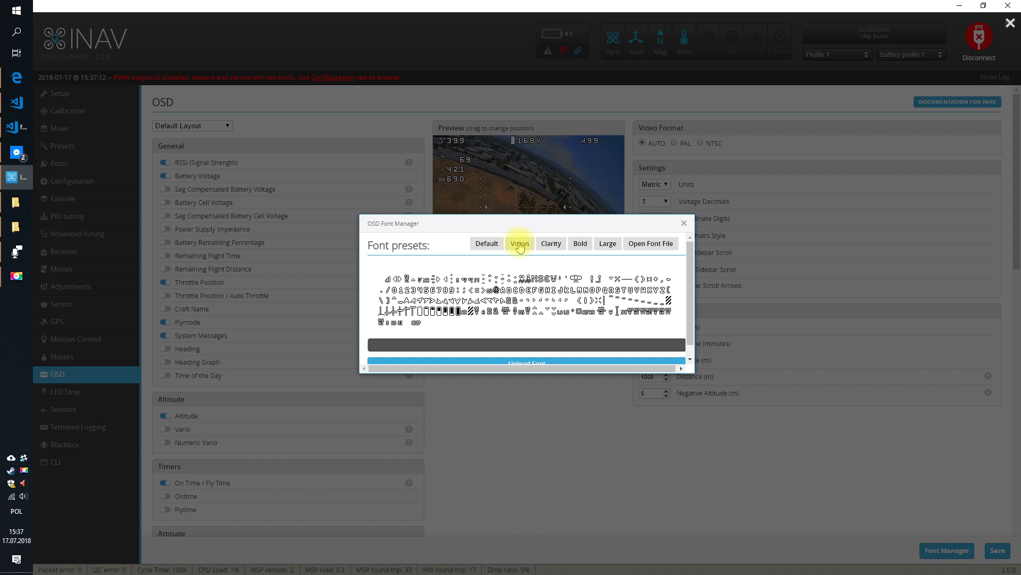
mouse_move(407, 245)
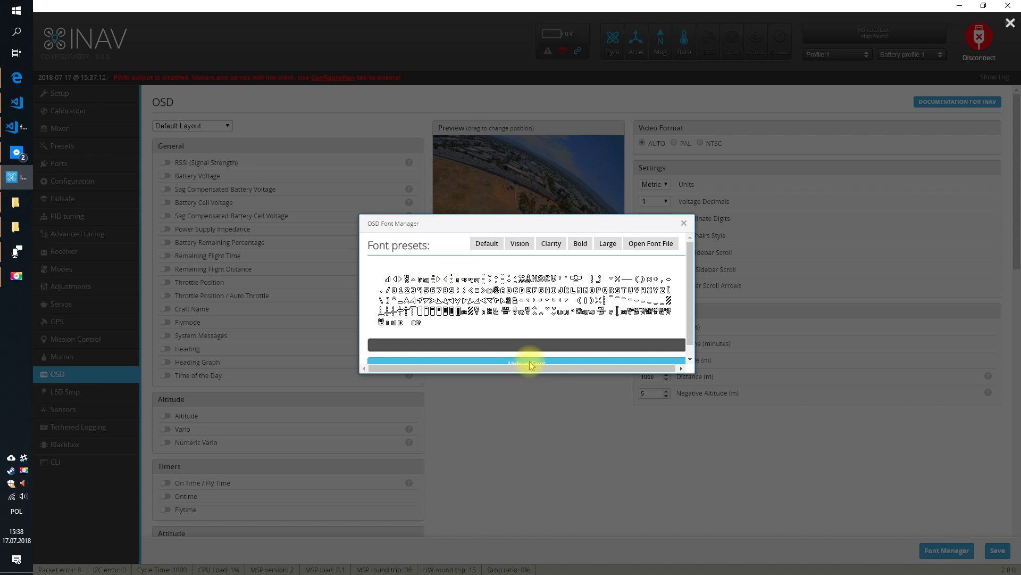
left_click(526, 363)
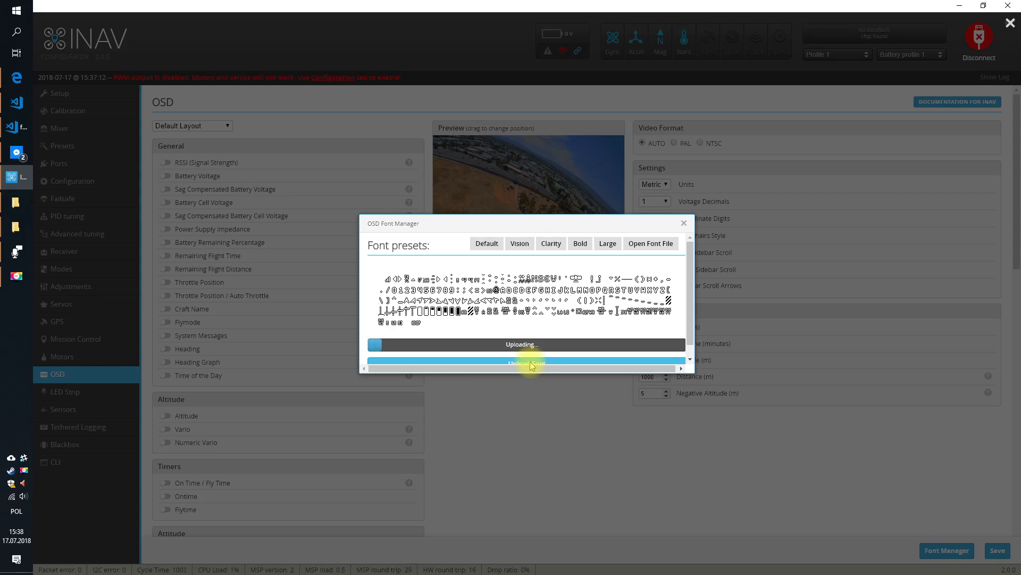